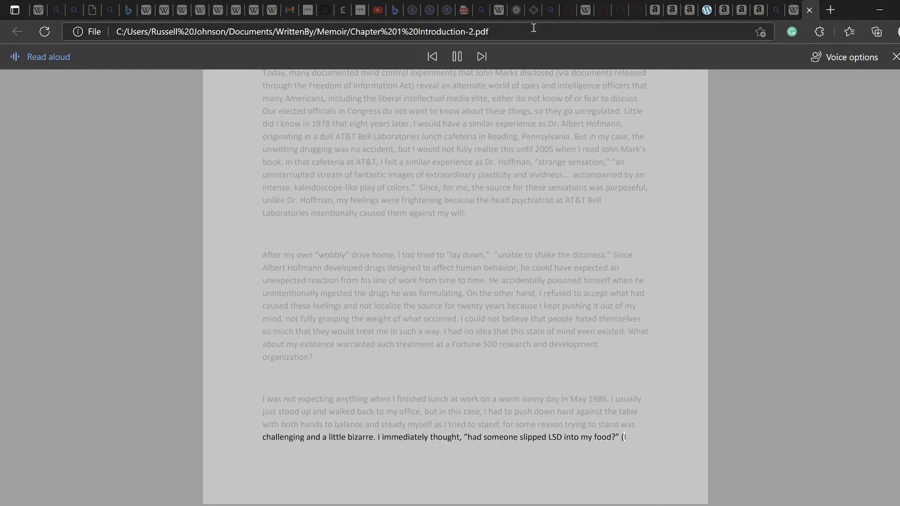
pyautogui.scroll(-3)
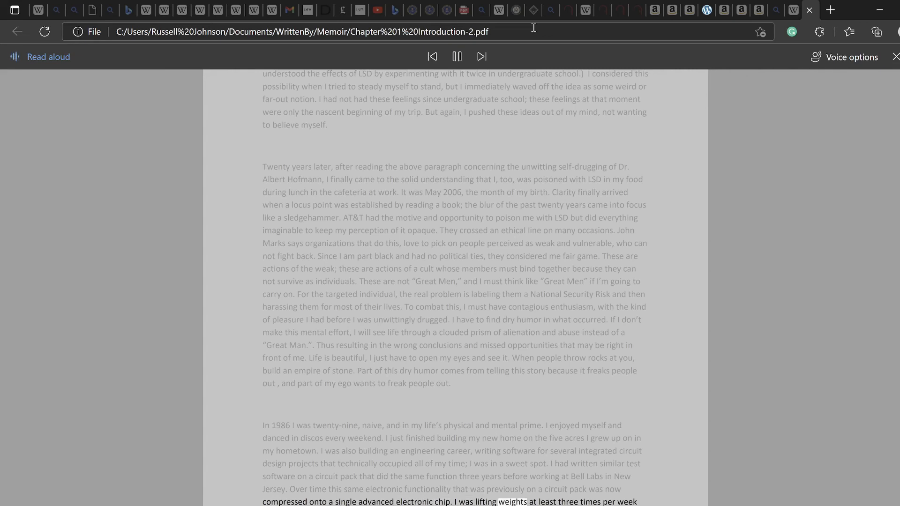
pyautogui.scroll(-3)
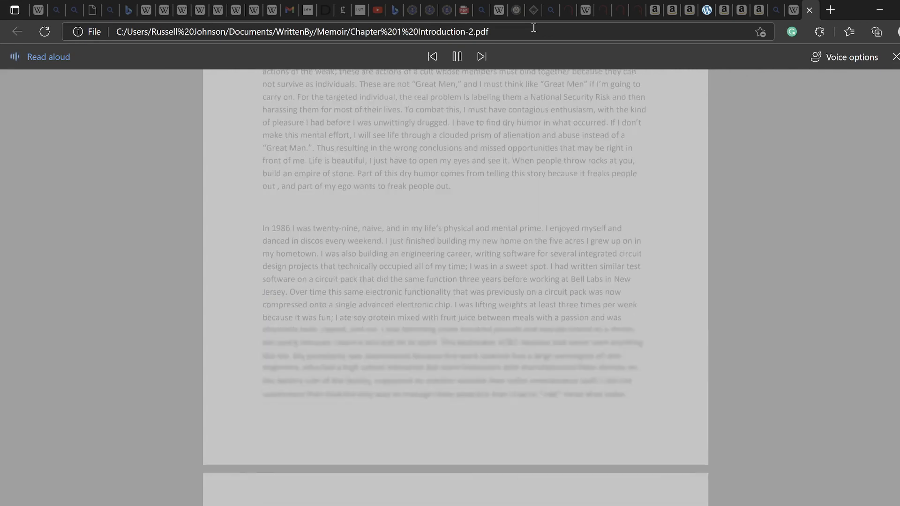
pyautogui.scroll(-3)
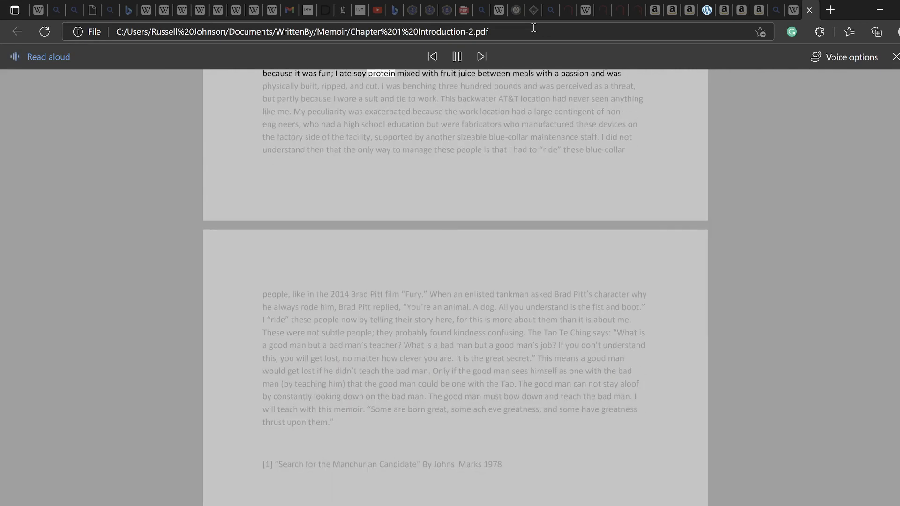